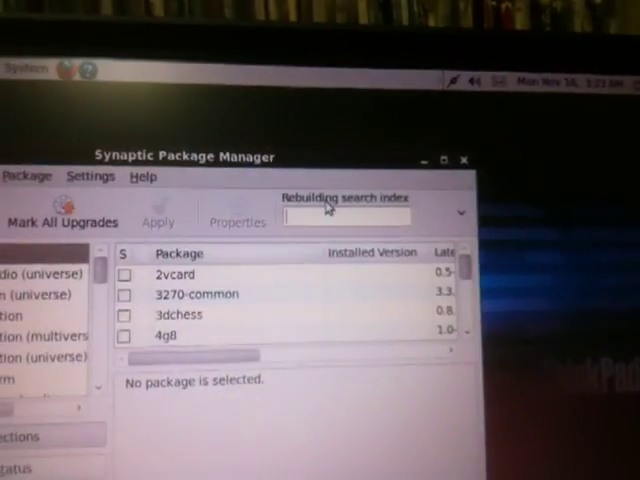
Search 'ndiswr' and bring up the marking options for the ndisgtk package.
text(ndiswrapper)
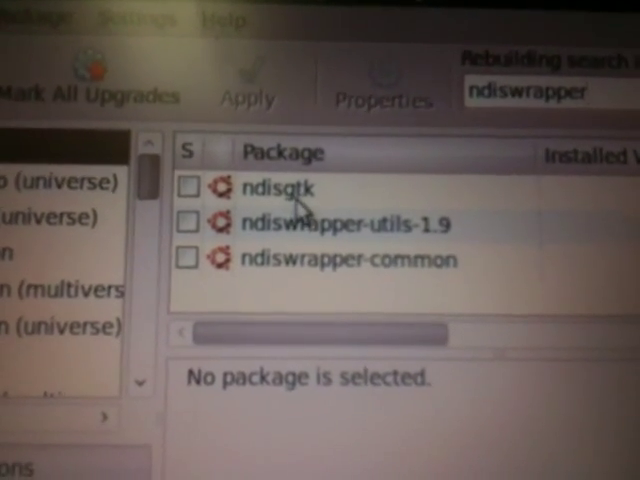
click(290, 188)
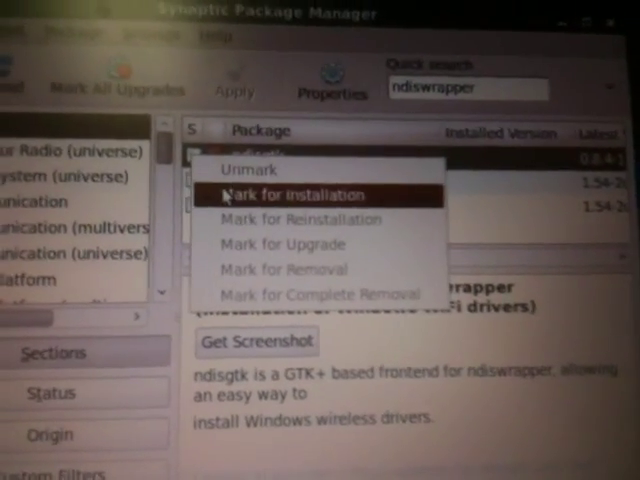
Mark ndisgtk for installation, accepting ndiswrapper-common and ndiswrapper-utils-1.9 as required extras.
click(296, 194)
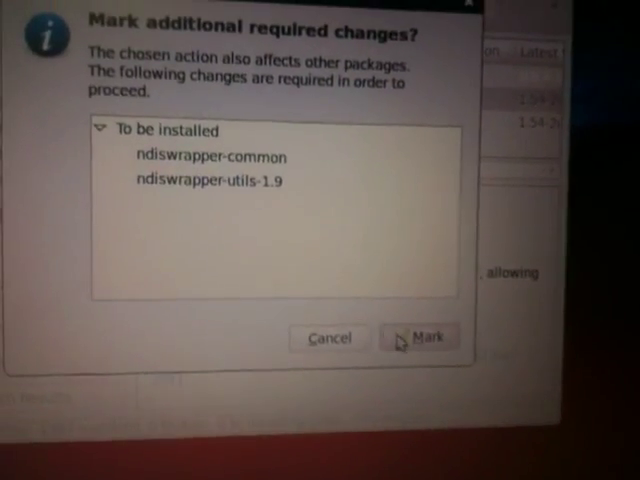
click(420, 336)
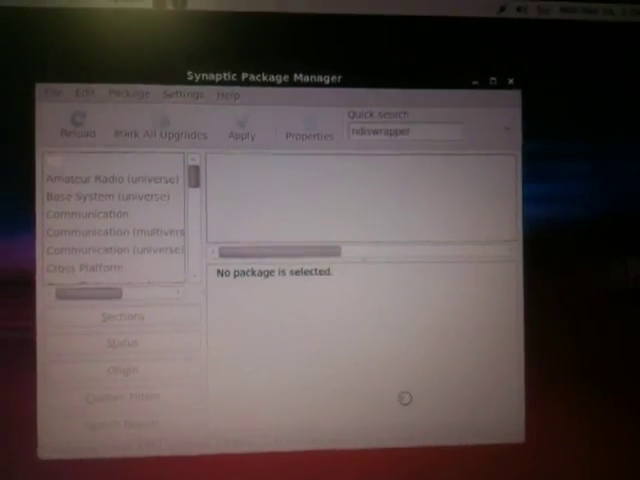
click(240, 130)
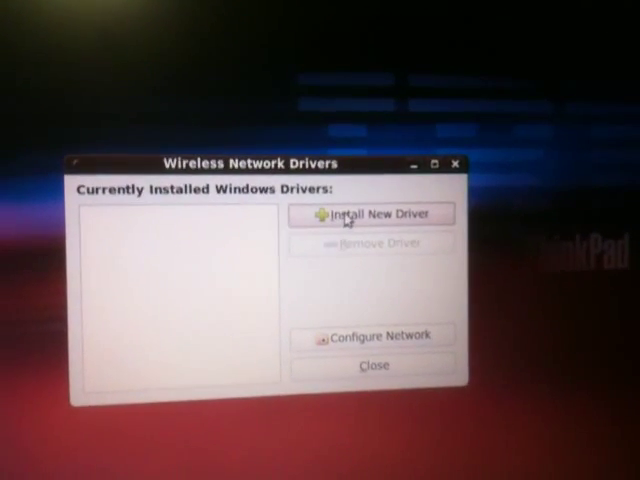
Install a new Windows driver from the NETANI.INF file so netani appears in the installed drivers list.
click(372, 214)
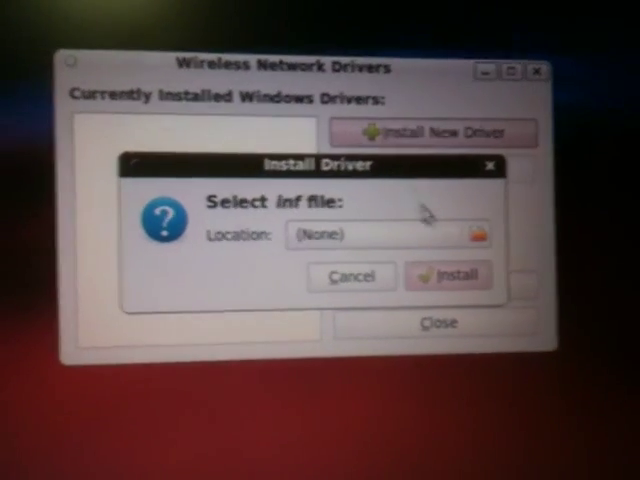
click(480, 234)
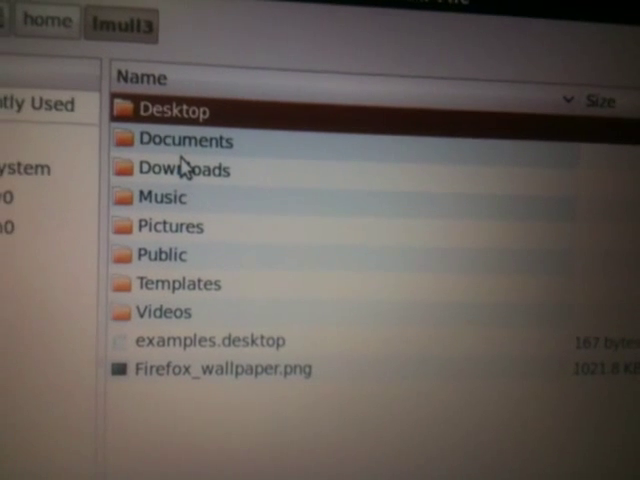
double_click(184, 168)
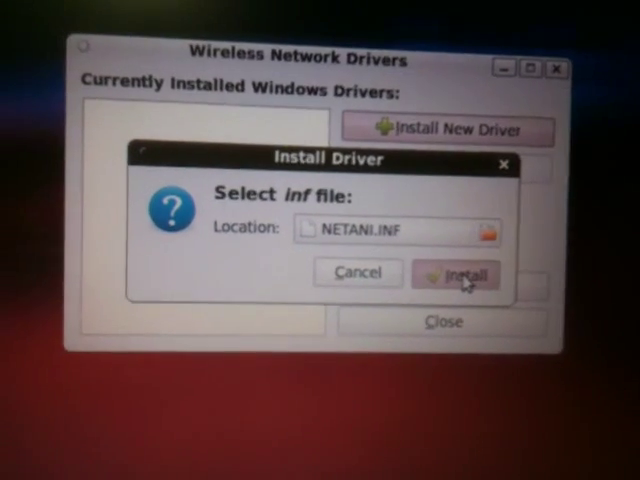
click(456, 276)
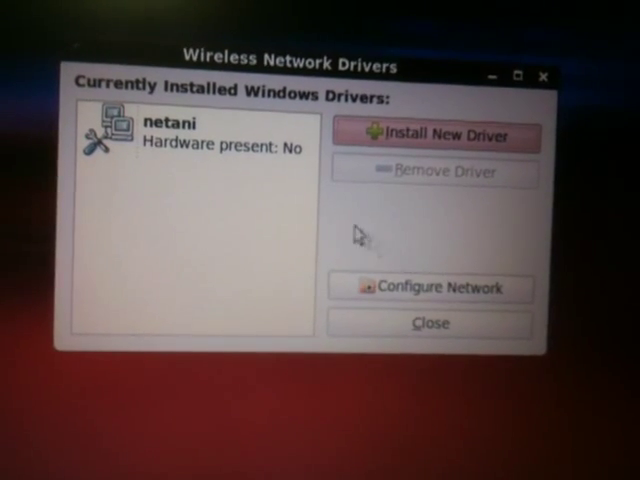